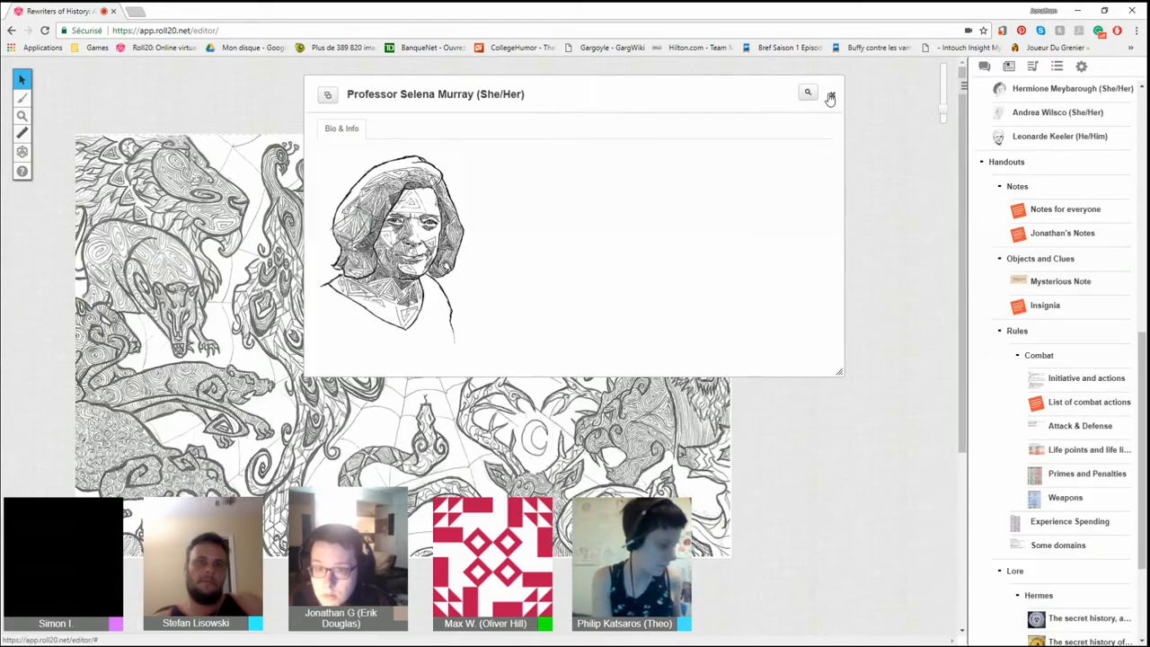
Close the Professor Selena Murray handout and the Allison Melfi character window
{"action": "left_click", "coordinate": [829, 97]}
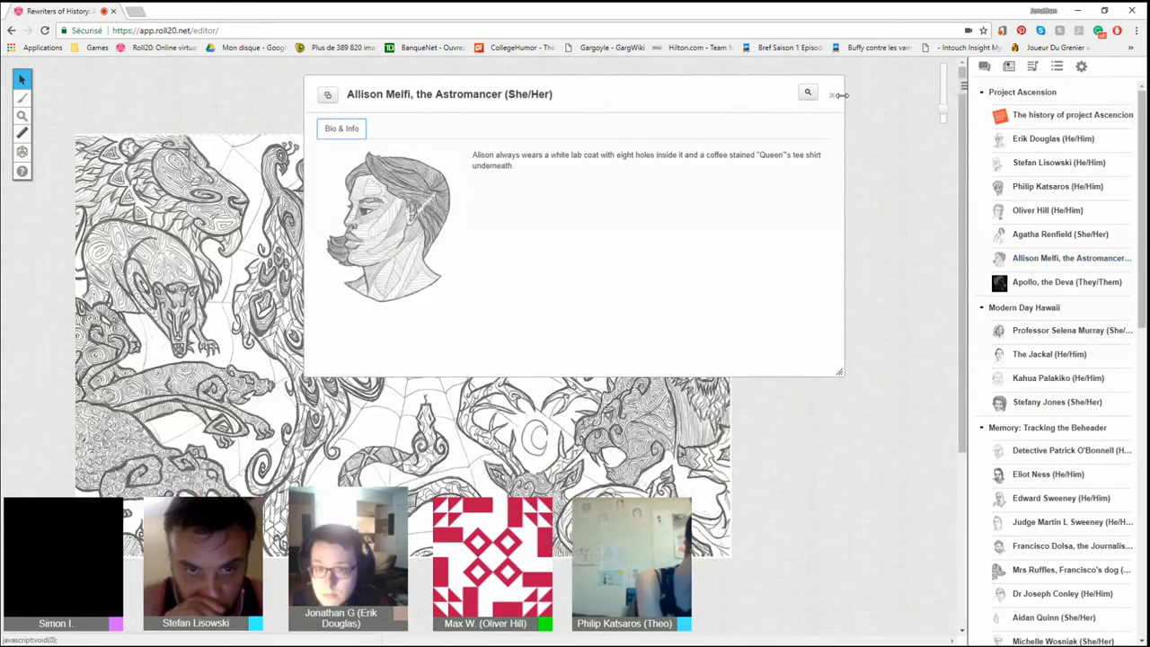
{"action": "left_click", "coordinate": [833, 94]}
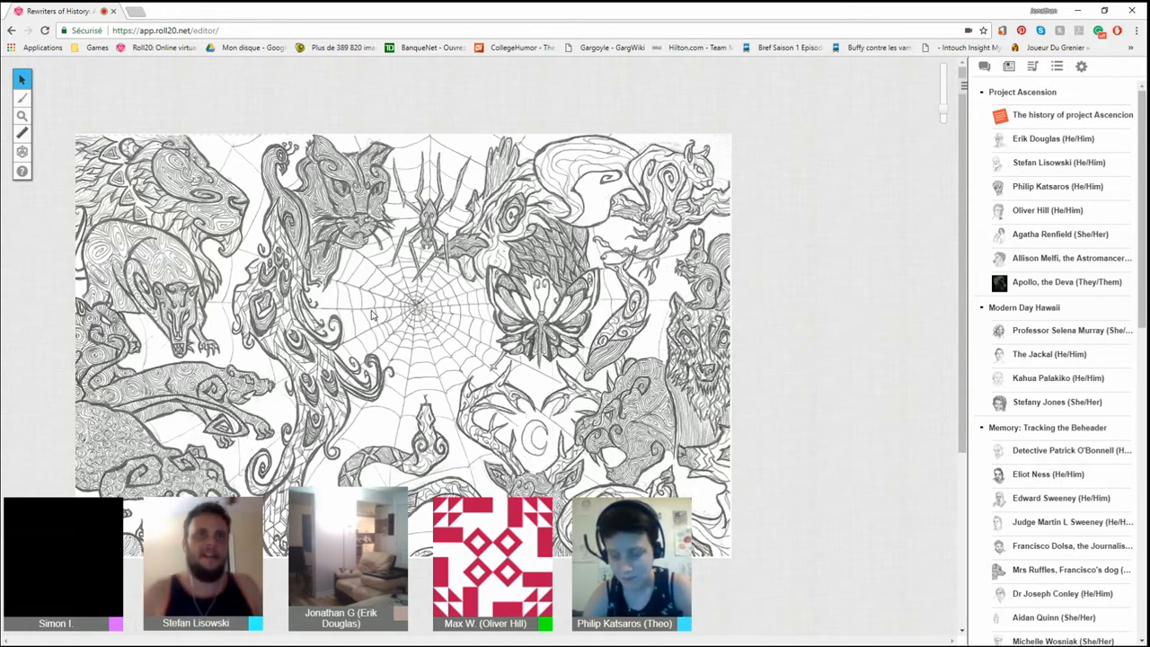
{"action": "scroll", "scroll_direction": "down", "scroll_amount": 3}
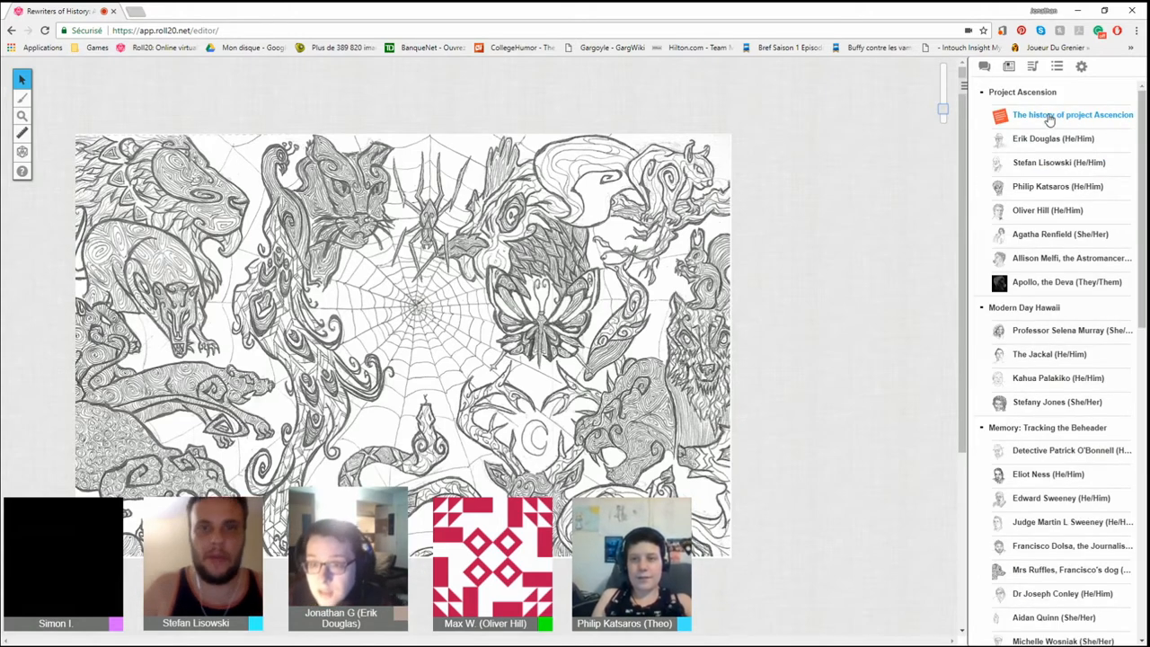
Open Erik Douglas's character sheet and dismiss the Experience Spending handout
{"action": "left_click", "coordinate": [1053, 138]}
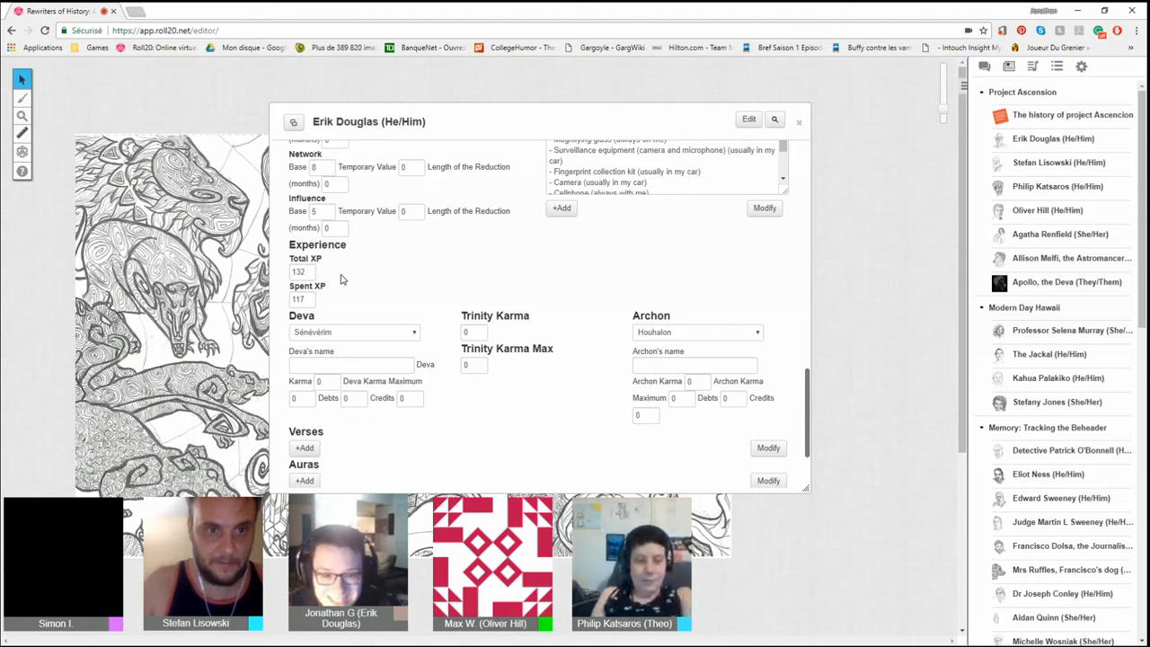
{"action": "mouse_move", "coordinate": [374, 302]}
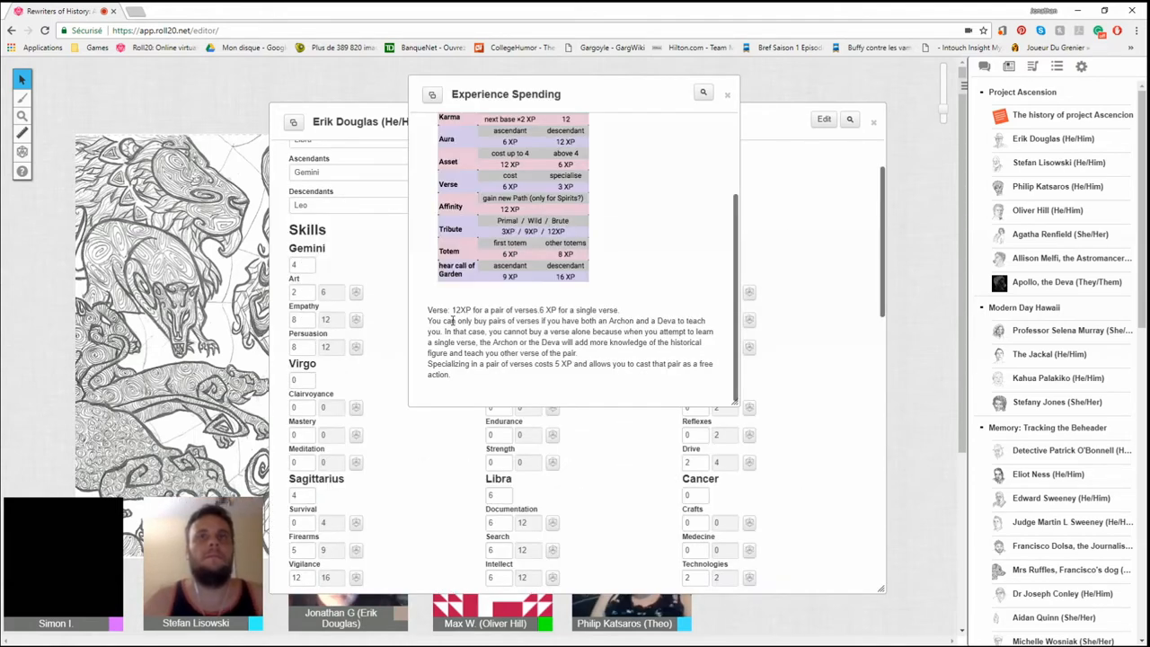
{"action": "left_click", "coordinate": [727, 93]}
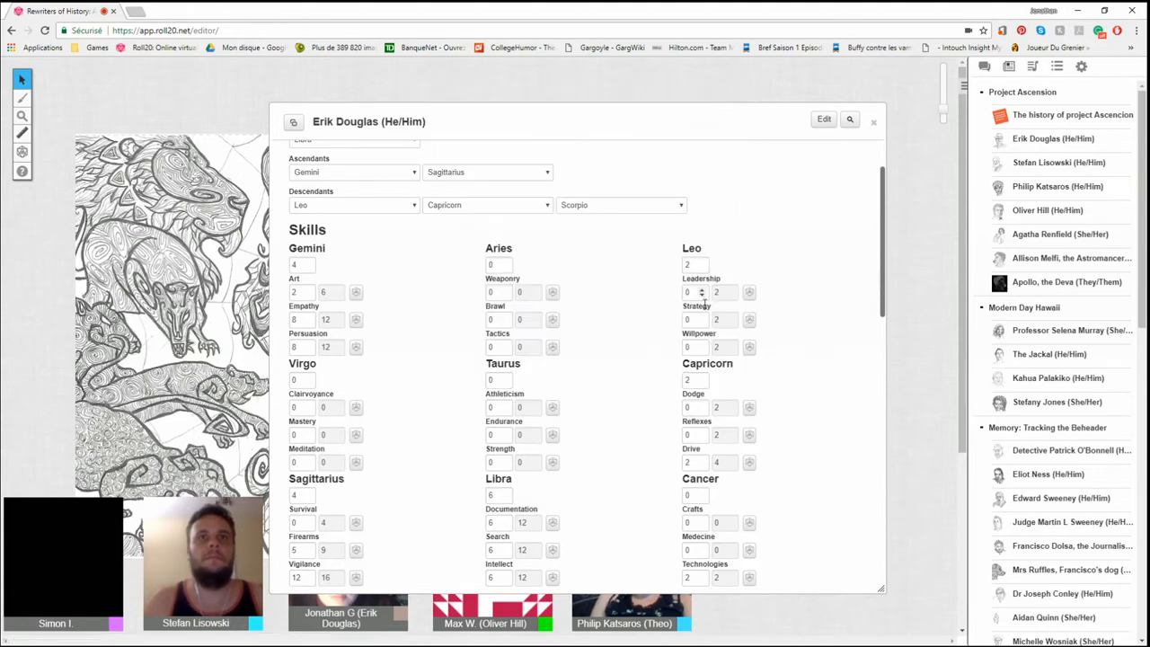
{"action": "left_click", "coordinate": [872, 121]}
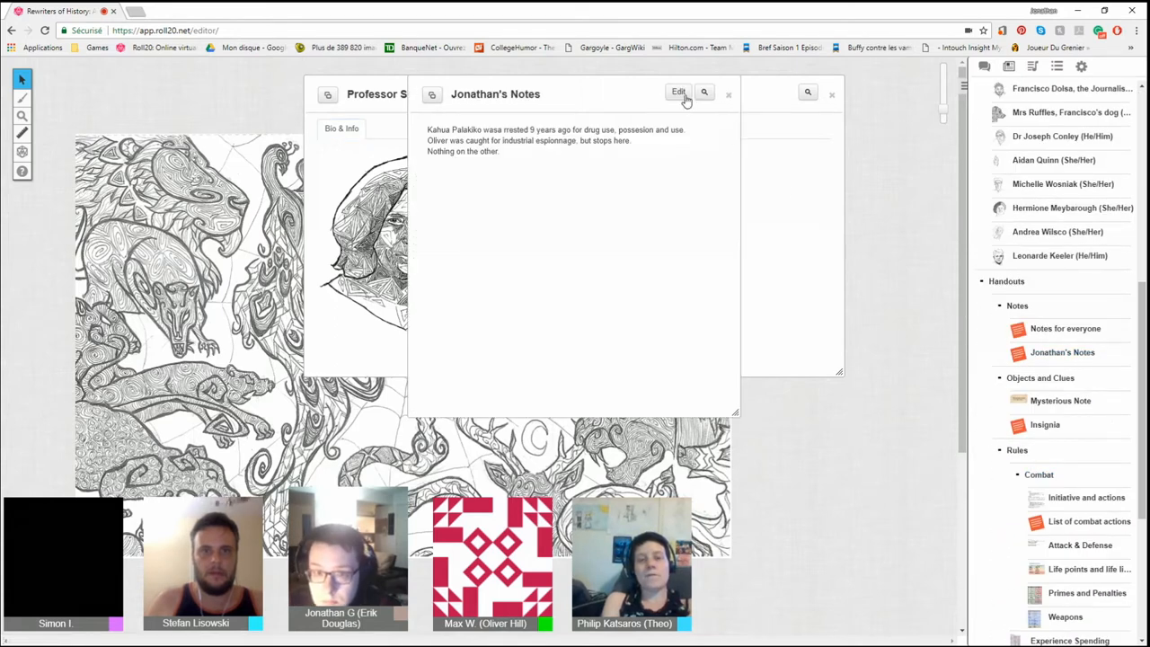
Put Jonathan's Notes handout into edit mode
{"action": "left_click", "coordinate": [679, 92]}
{"action": "type", "text": "Make some researches on Hermes and new Hermes, to clarify both intentions."}
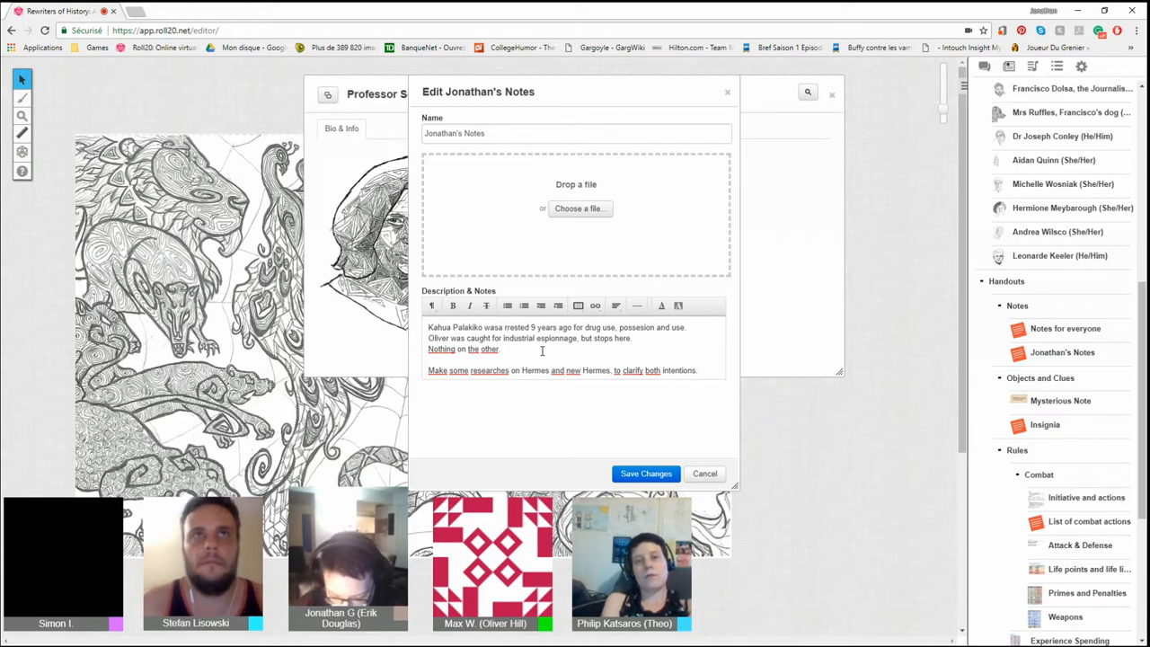
Append "Deep researches" to the end of Jonathan's Notes description
{"action": "type", "text": "Deep researches. Full researches."}
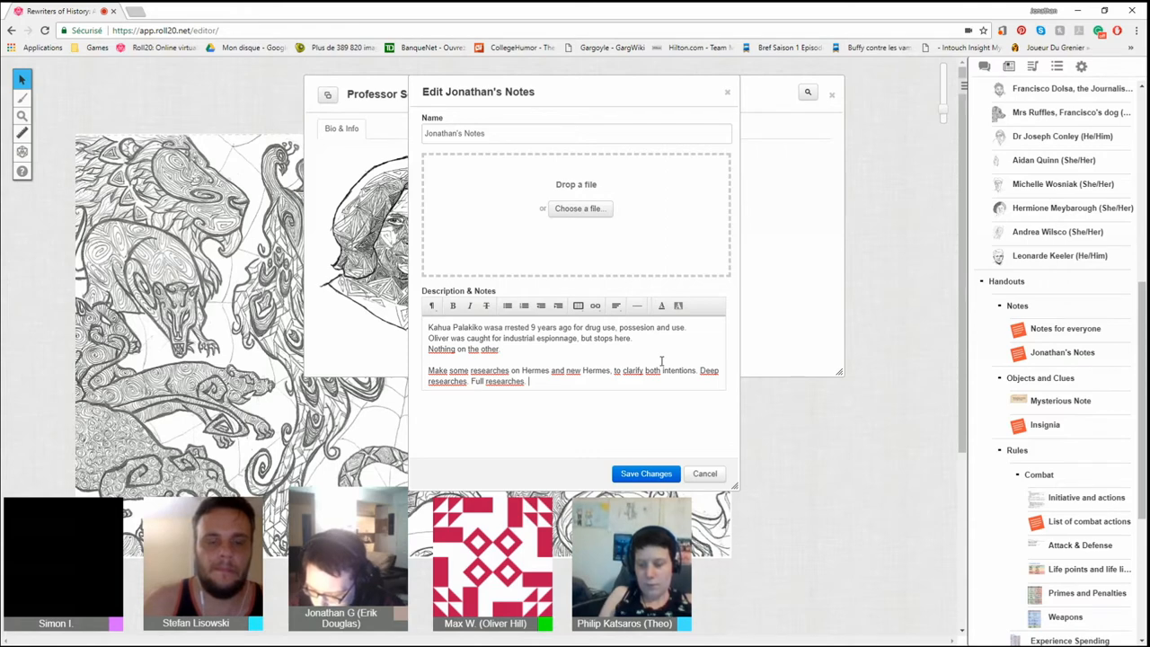
Save the edited Jonathan's Notes handout
{"action": "left_click", "coordinate": [645, 474]}
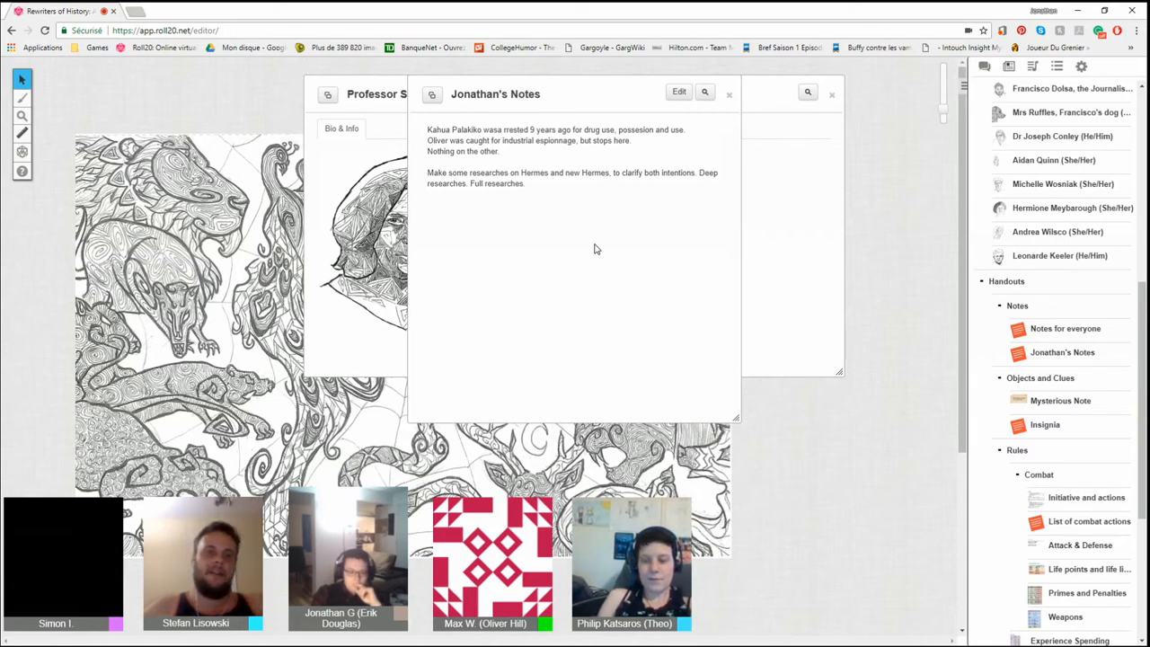
Reopen Jonathan's Notes for editing and start a new line with "En se basant sur"
{"action": "left_click", "coordinate": [678, 91]}
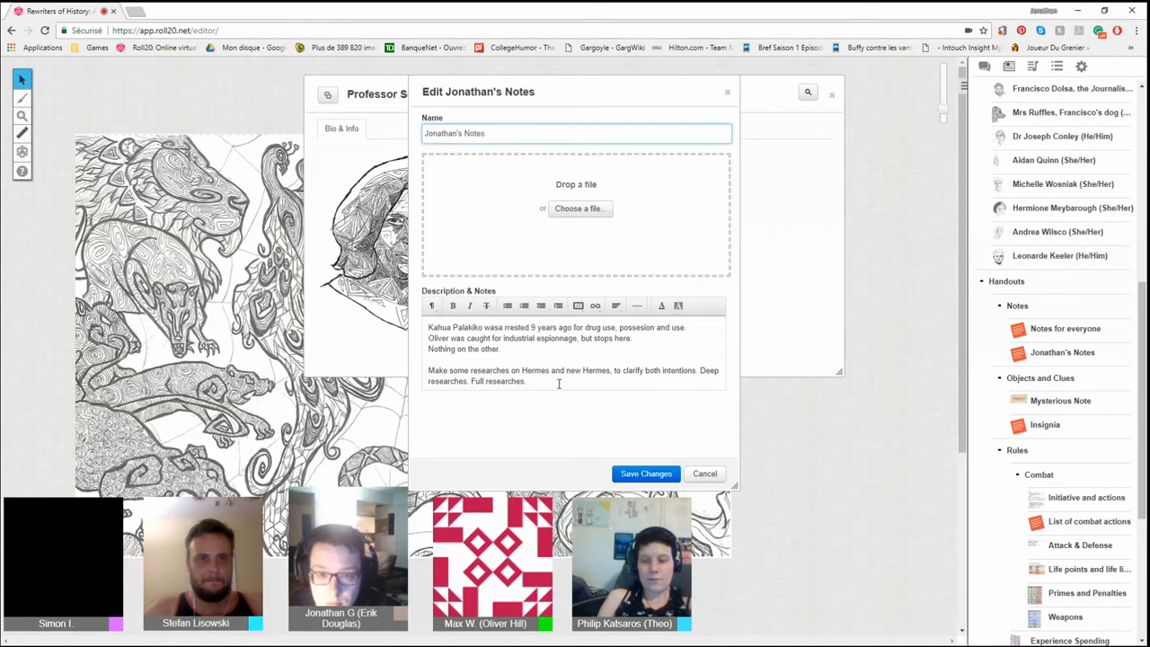
{"action": "type", "text": "E"}
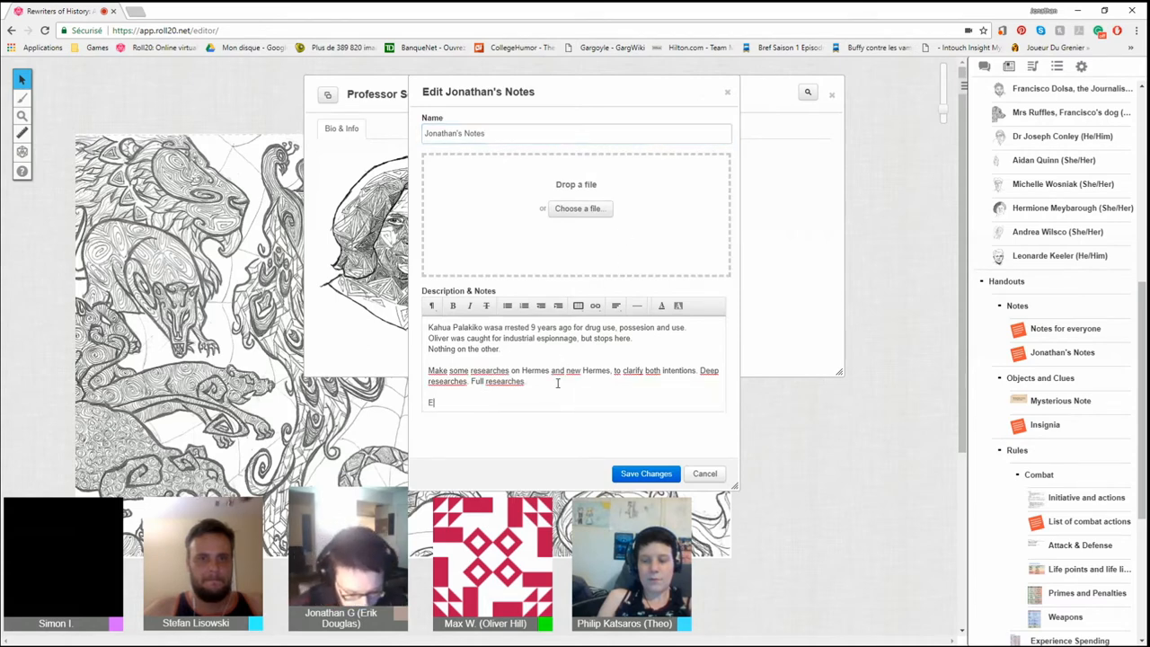
{"action": "type", "text": "n se basant sur"}
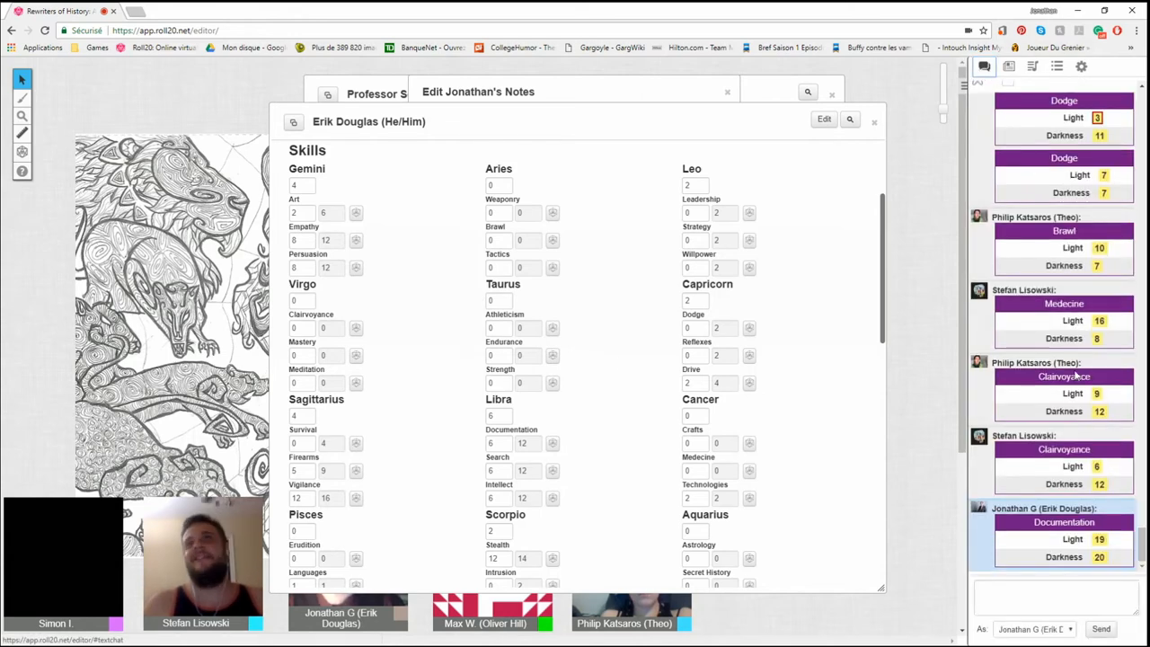
Close Erik Douglas's sheet and the Primes and Penalties rules, then open Selena Murray's bio
{"action": "left_click", "coordinate": [1098, 539]}
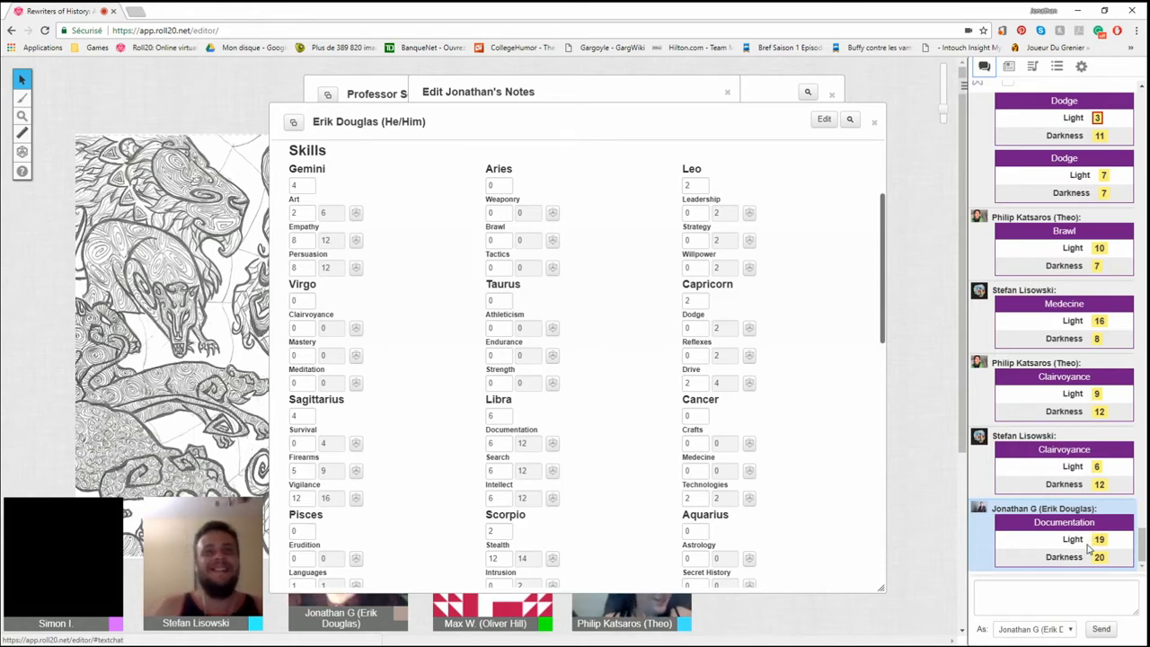
{"action": "mouse_move", "coordinate": [885, 501]}
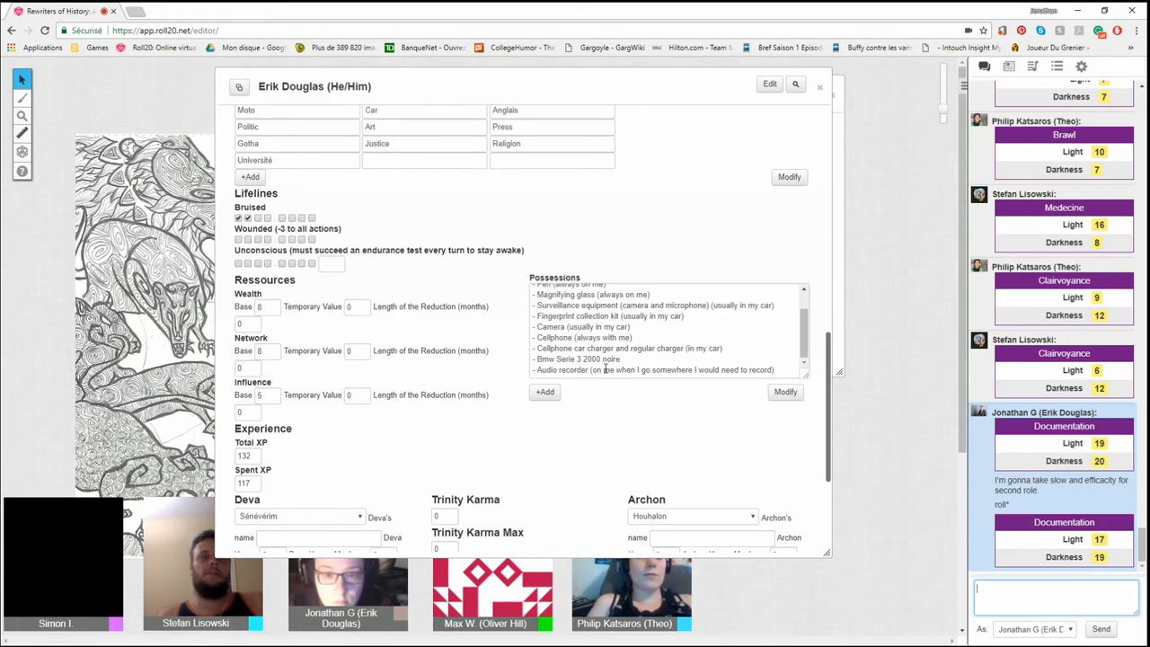
{"action": "scroll", "scroll_direction": "down", "scroll_amount": 3}
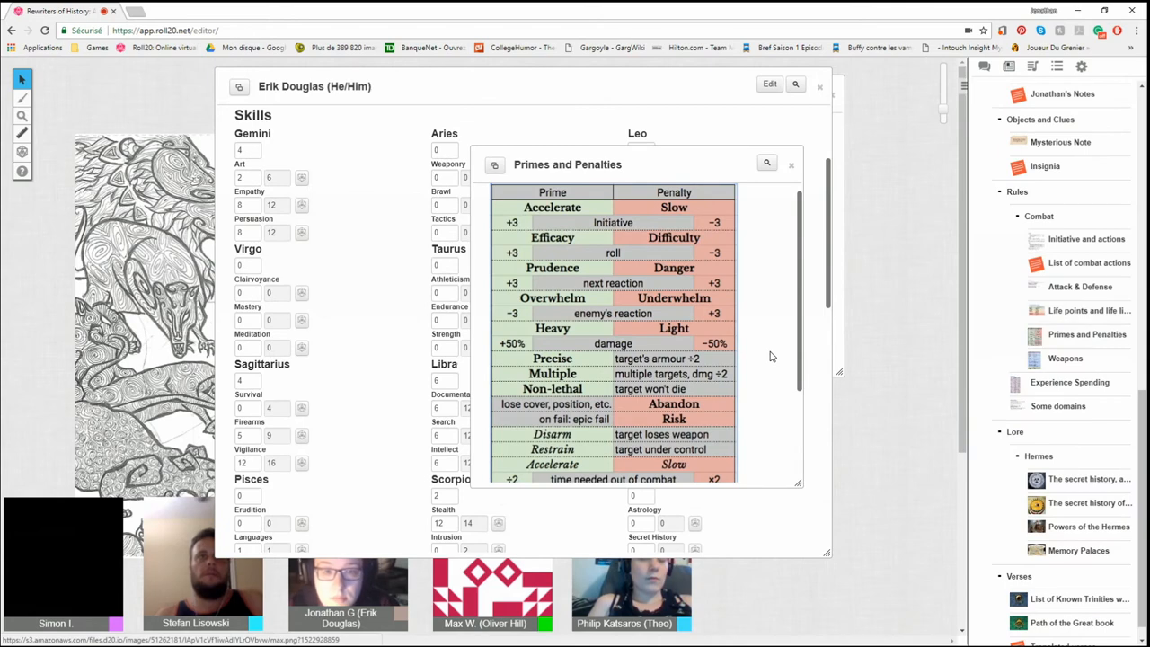
{"action": "left_click", "coordinate": [818, 86]}
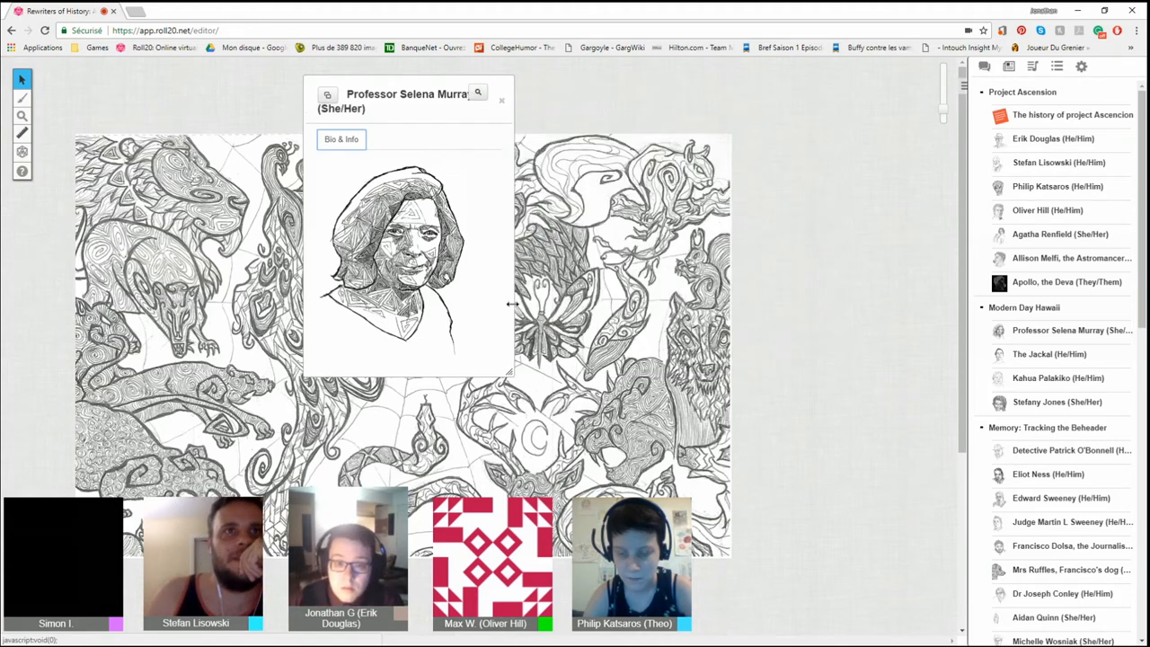
{"action": "left_click_drag", "start_coordinate": [407, 93], "coordinate": [254, 109]}
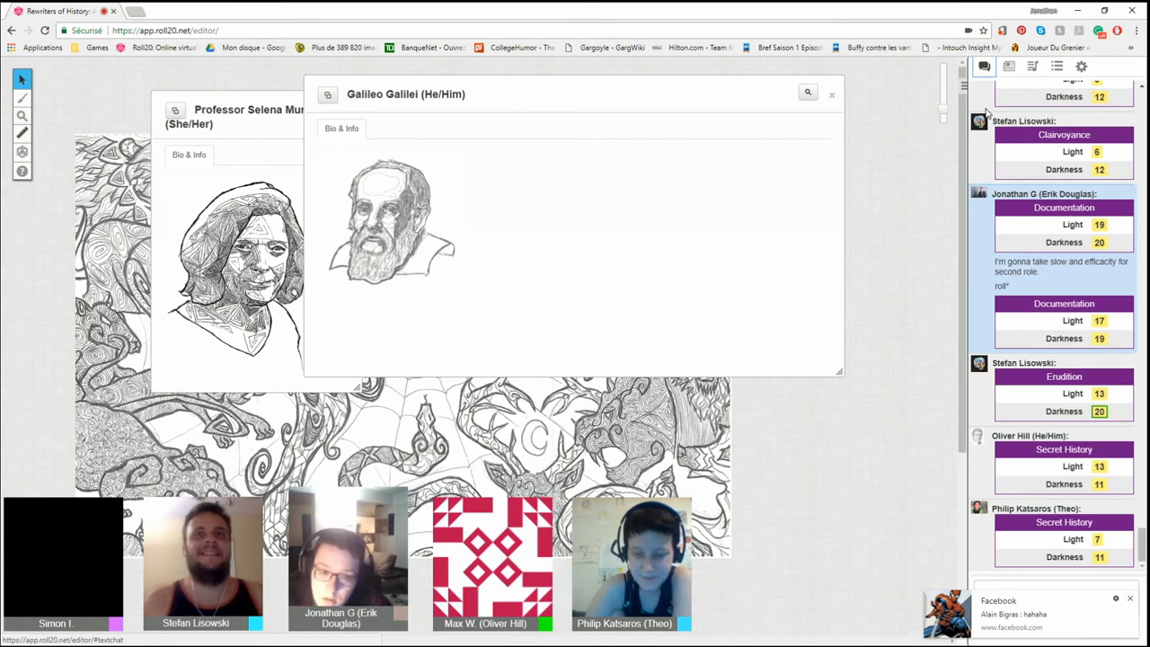
{"action": "mouse_move", "coordinate": [1131, 308]}
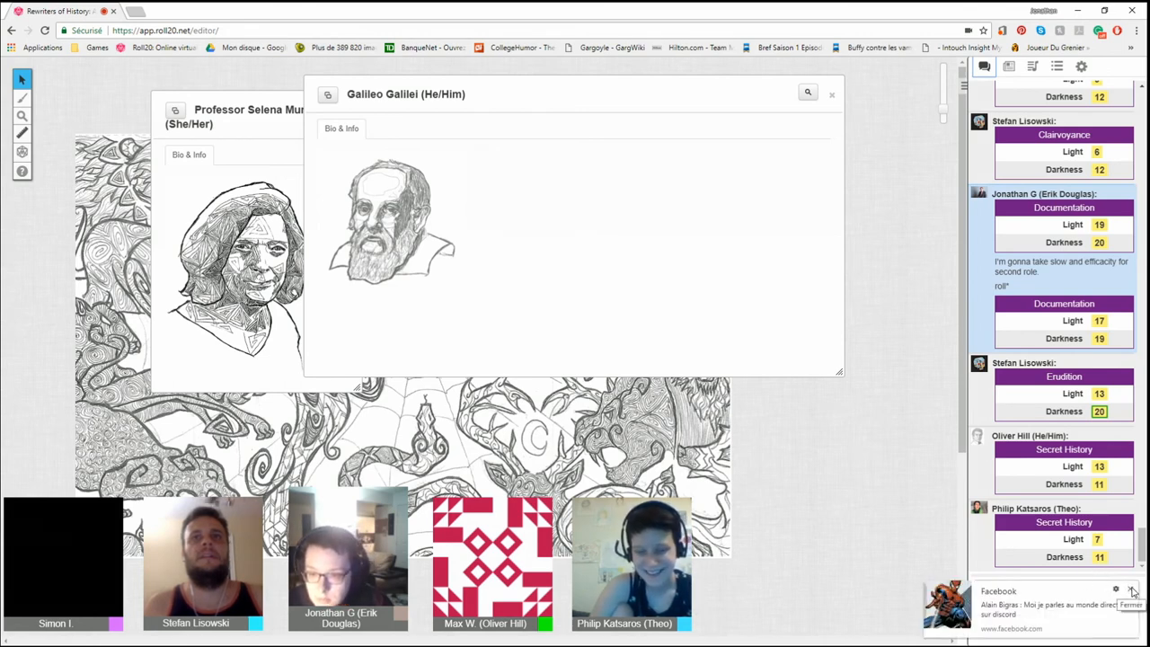
{"action": "left_click", "coordinate": [1130, 591]}
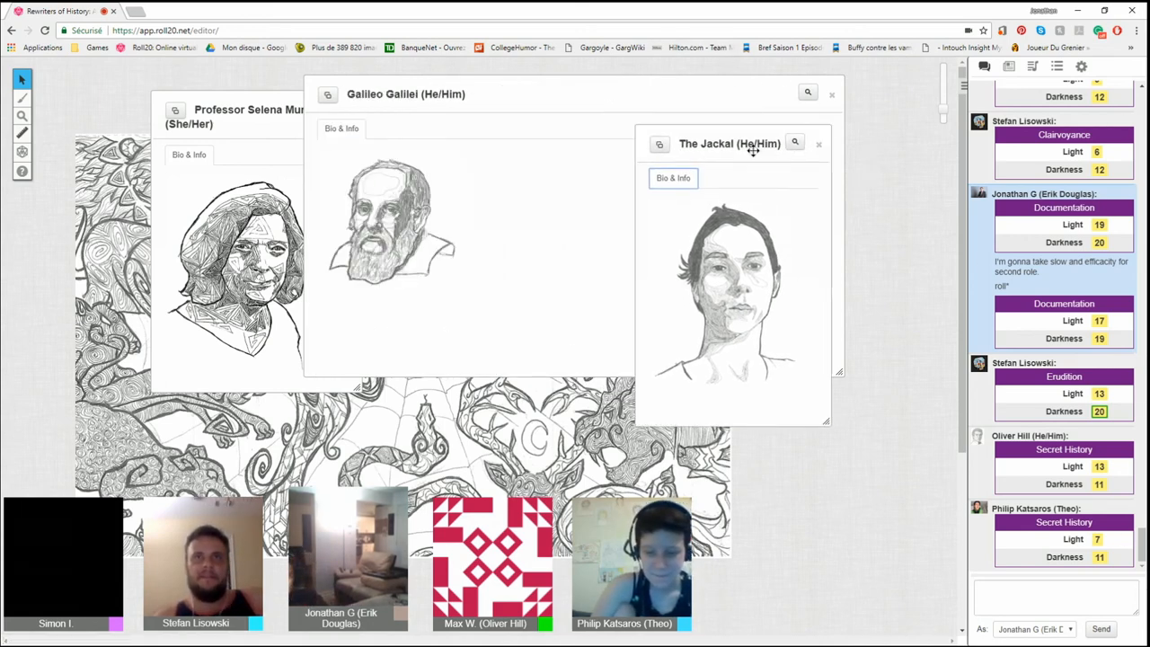
{"action": "left_click_drag", "start_coordinate": [728, 144], "coordinate": [864, 232]}
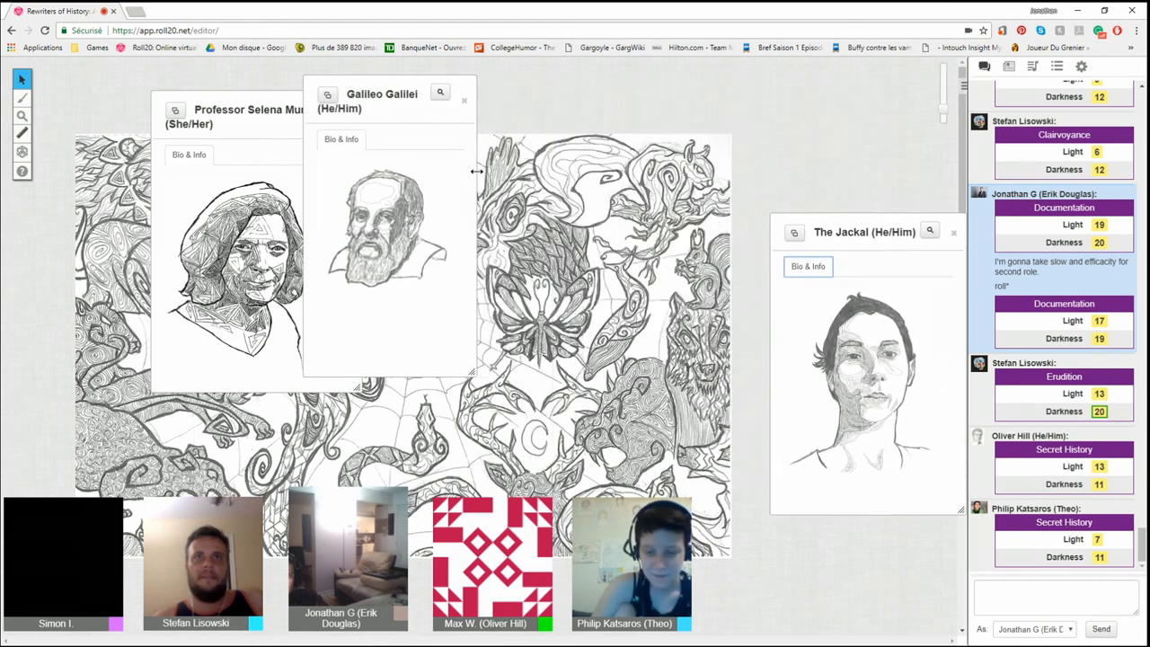
{"action": "left_click_drag", "start_coordinate": [381, 94], "coordinate": [600, 216]}
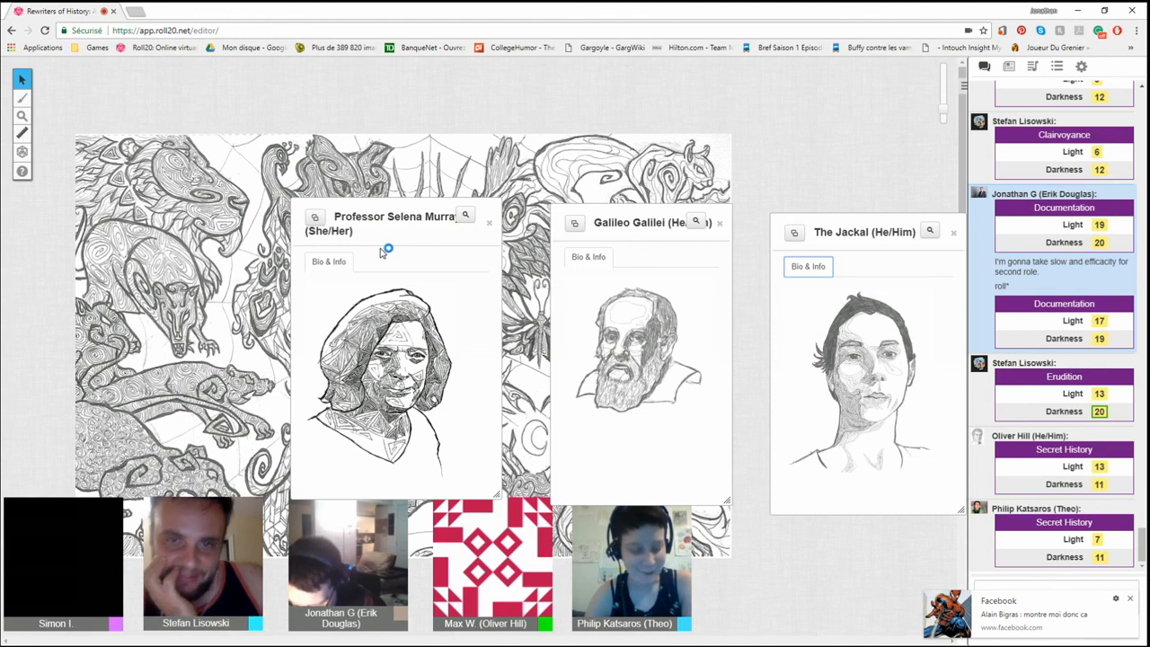
{"action": "mouse_move", "coordinate": [381, 252]}
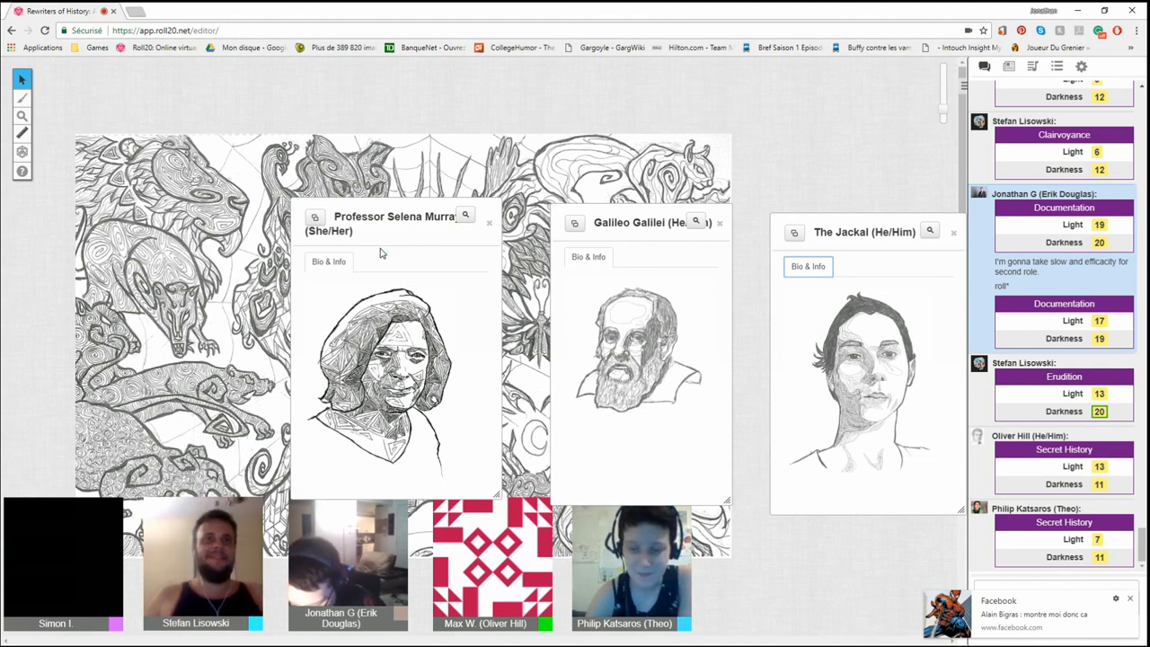